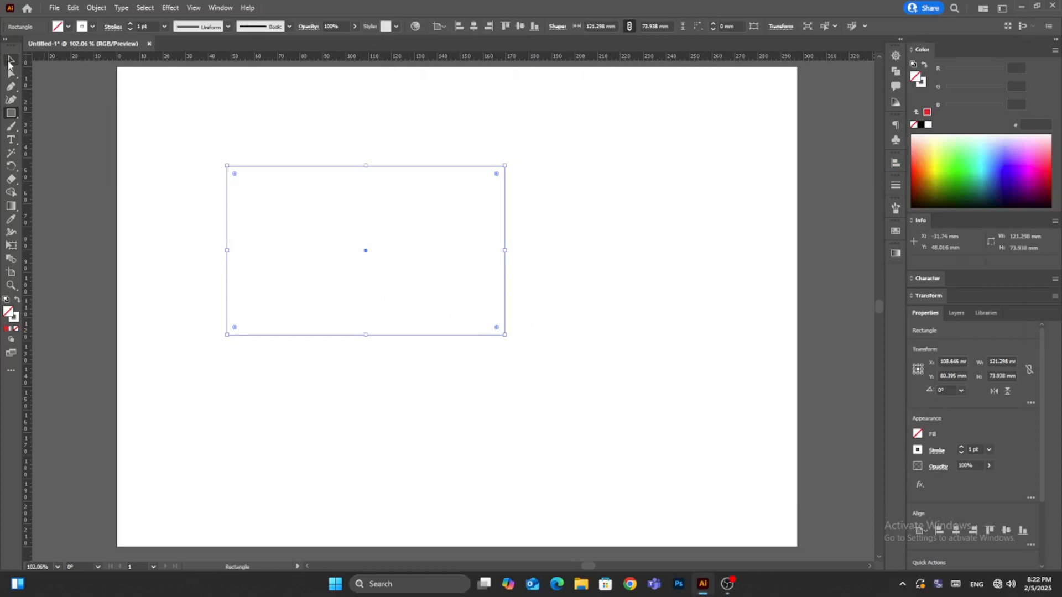
Drag the red rectangle toward the centre of the artboard
left_click_drag(366, 250, 394, 284)
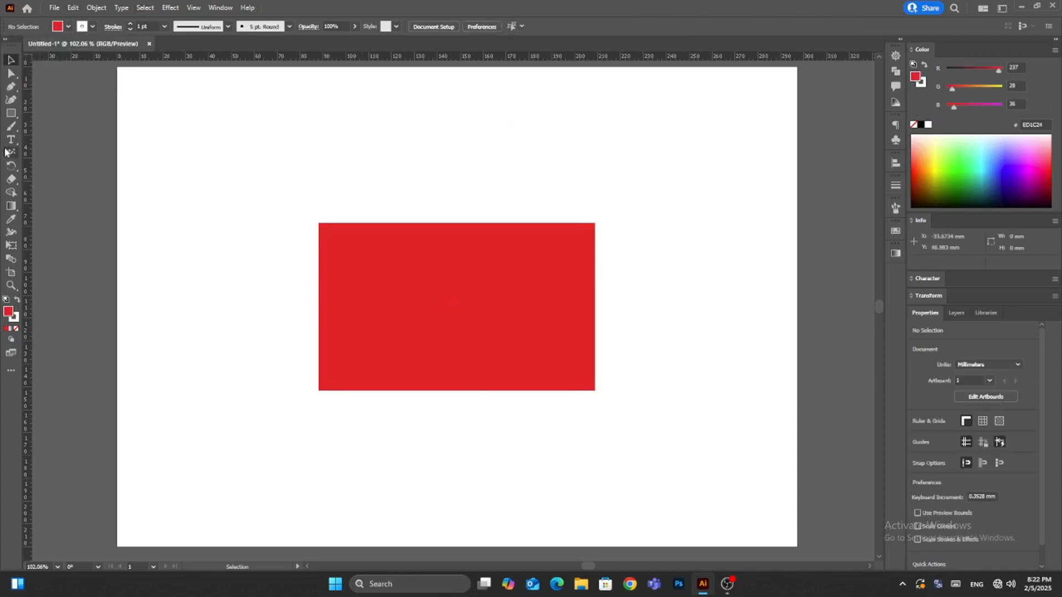
Draw a 3-sided polygon with the Polygon Tool as a white triangle over the rectangle, then deselect
left_click(11, 113)
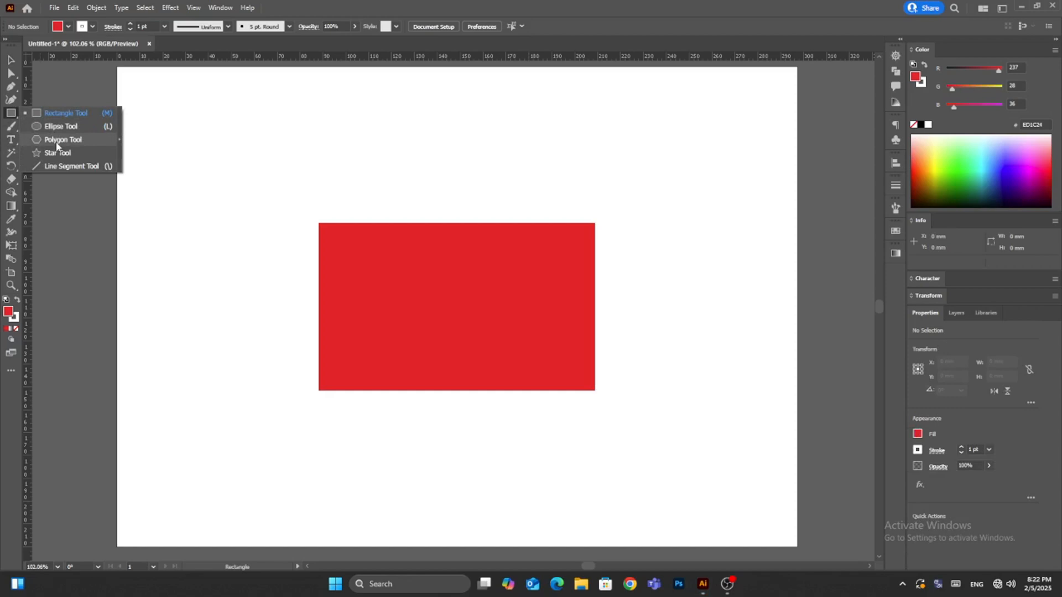
left_click(62, 140)
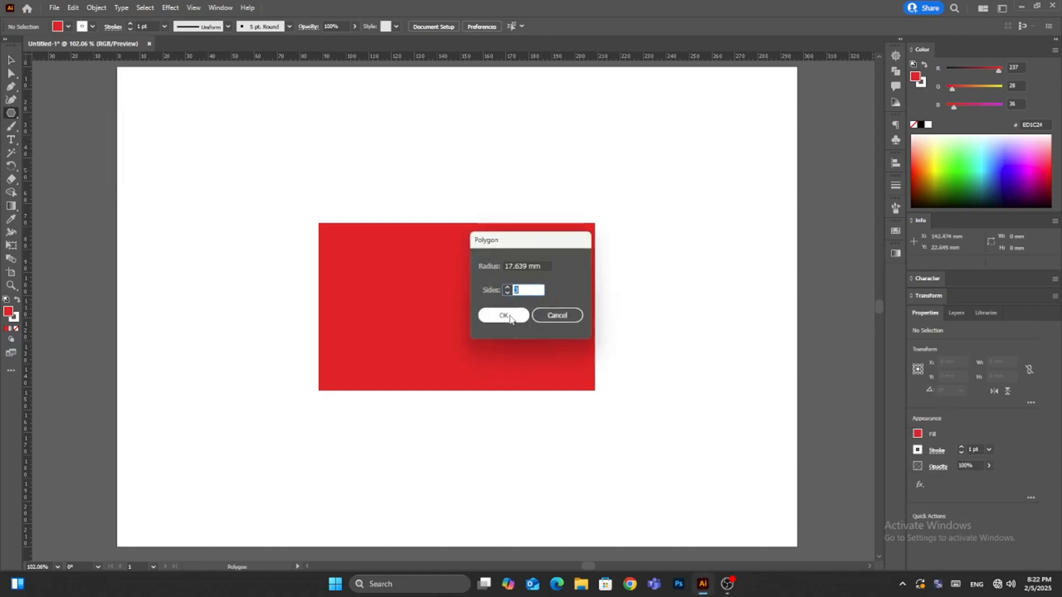
left_click(503, 315)
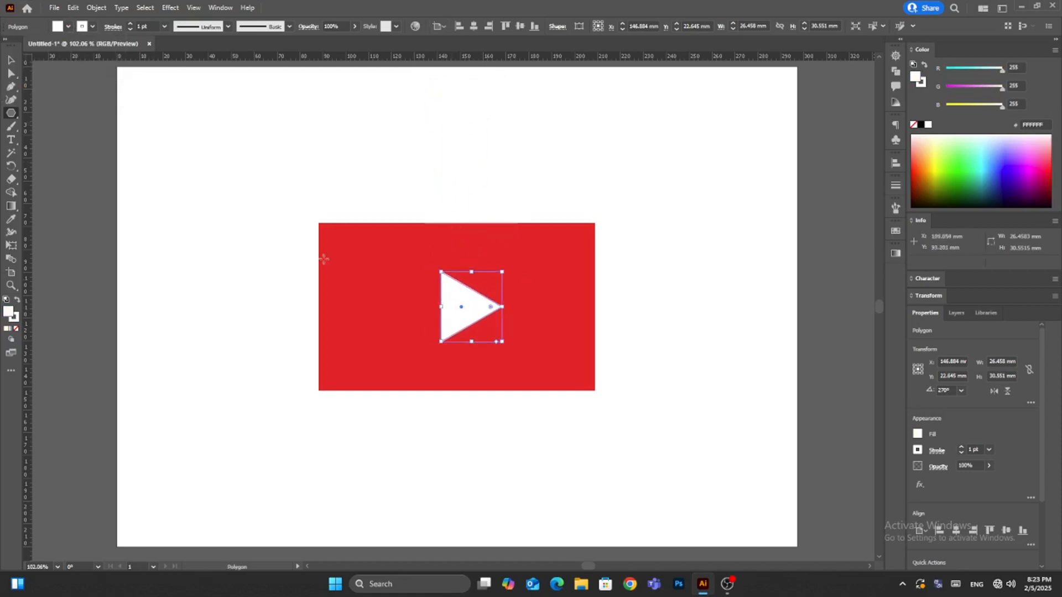
left_click(251, 167)
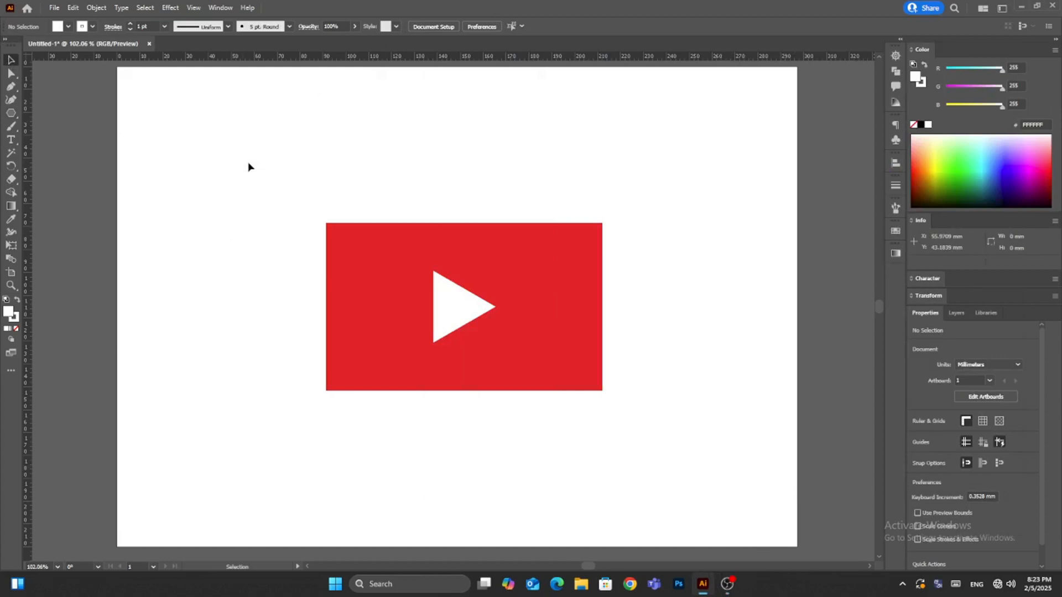
With the Anchor Point Tool, bulge the rectangle's top edge outward into a curve
left_click(463, 307)
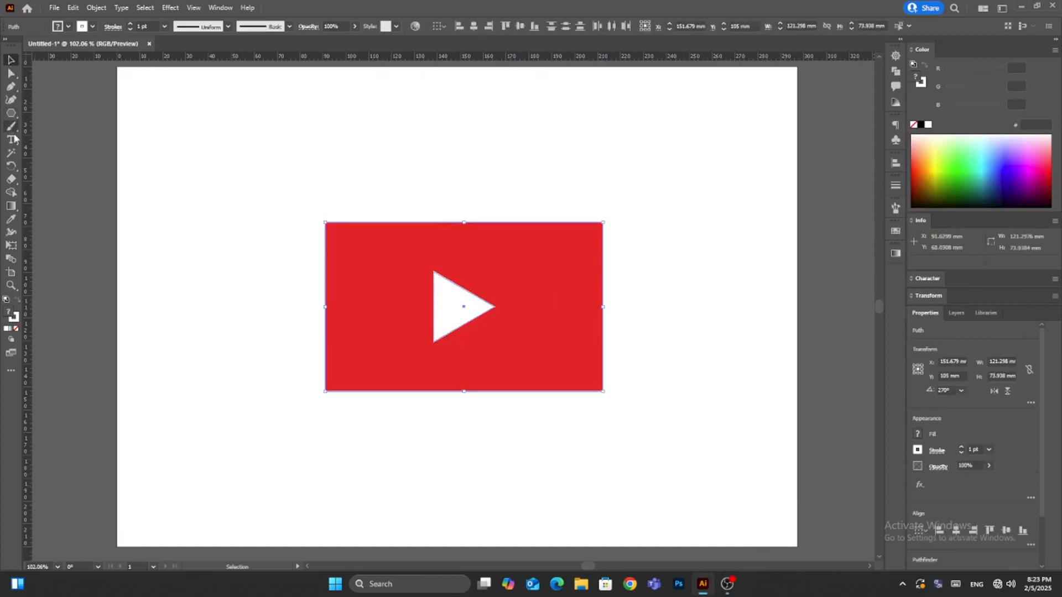
left_click(11, 102)
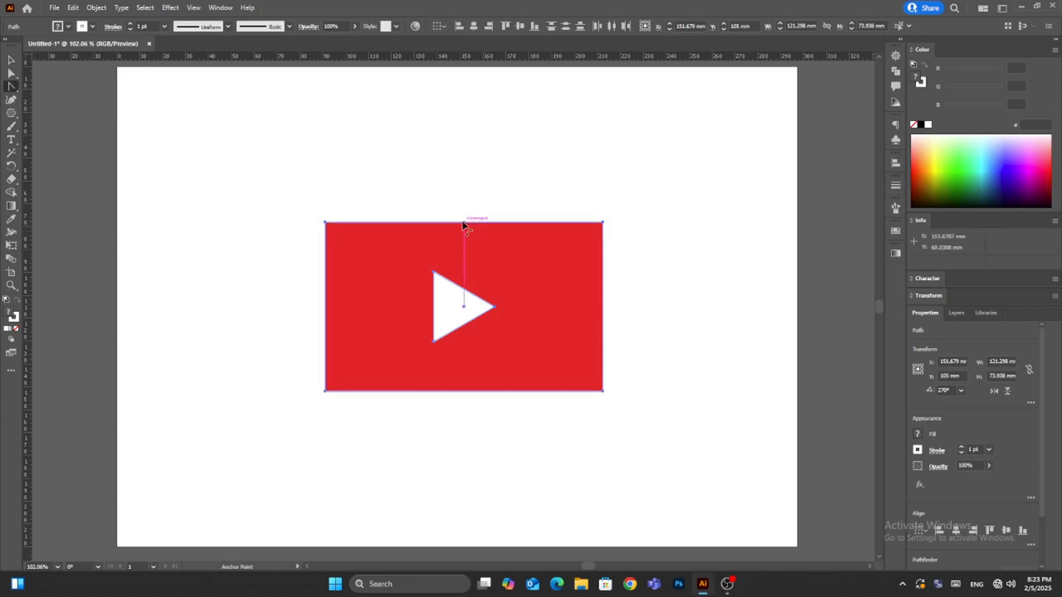
left_click_drag(463, 223, 463, 211)
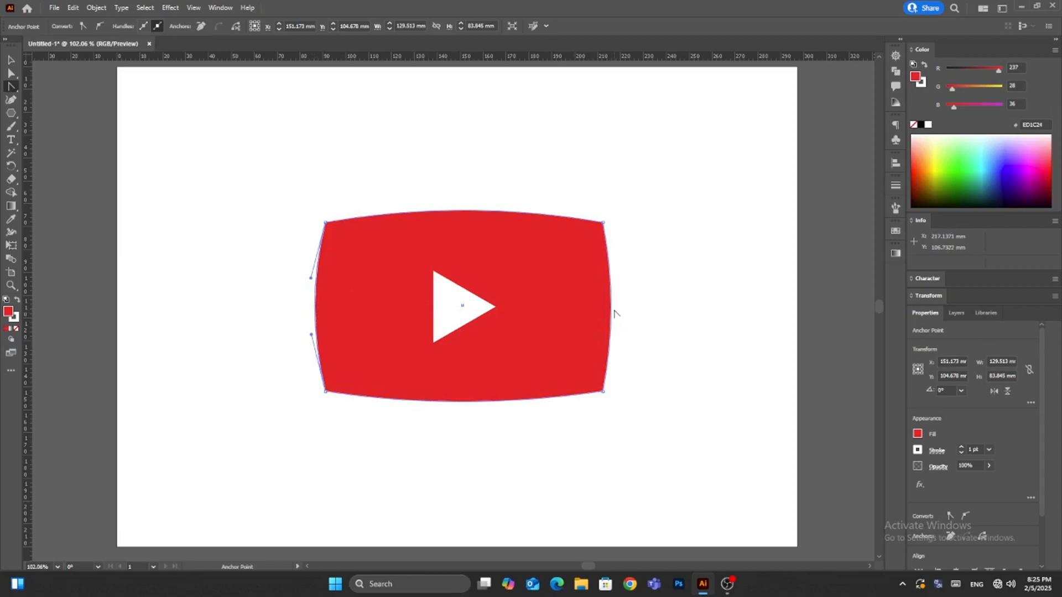
mouse_move(611, 313)
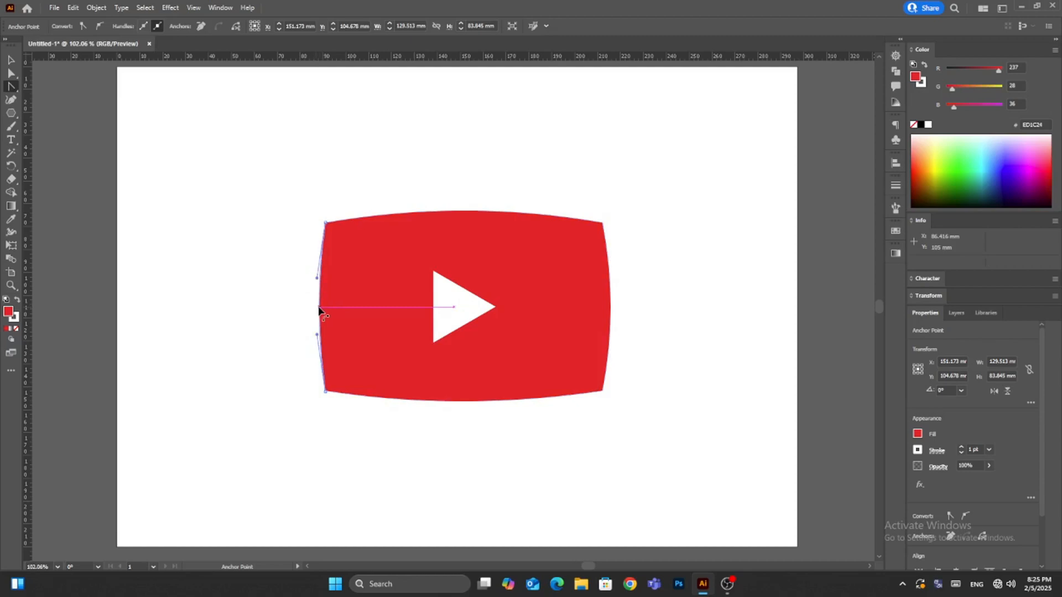
left_click(11, 60)
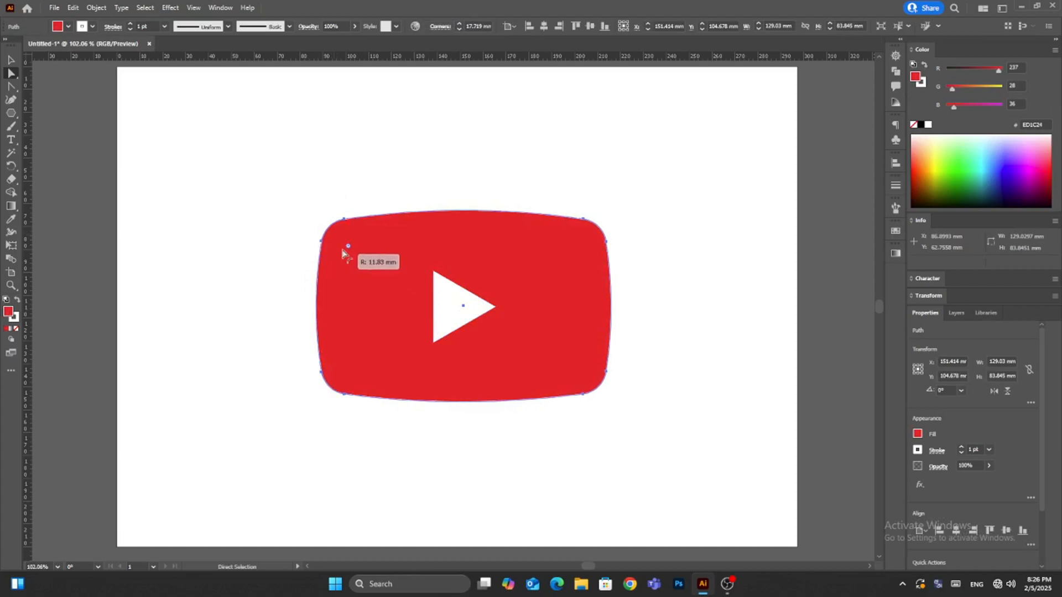
Drag the live corner widgets to a broad corner radius on the red shape, then deselect
left_click_drag(347, 246, 331, 227)
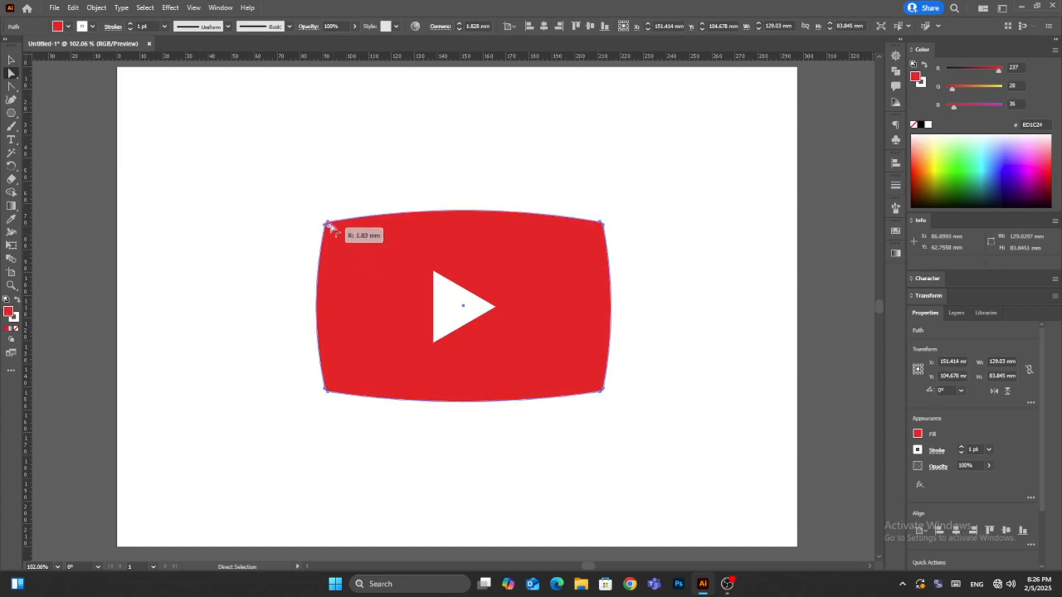
left_click_drag(330, 226, 339, 235)
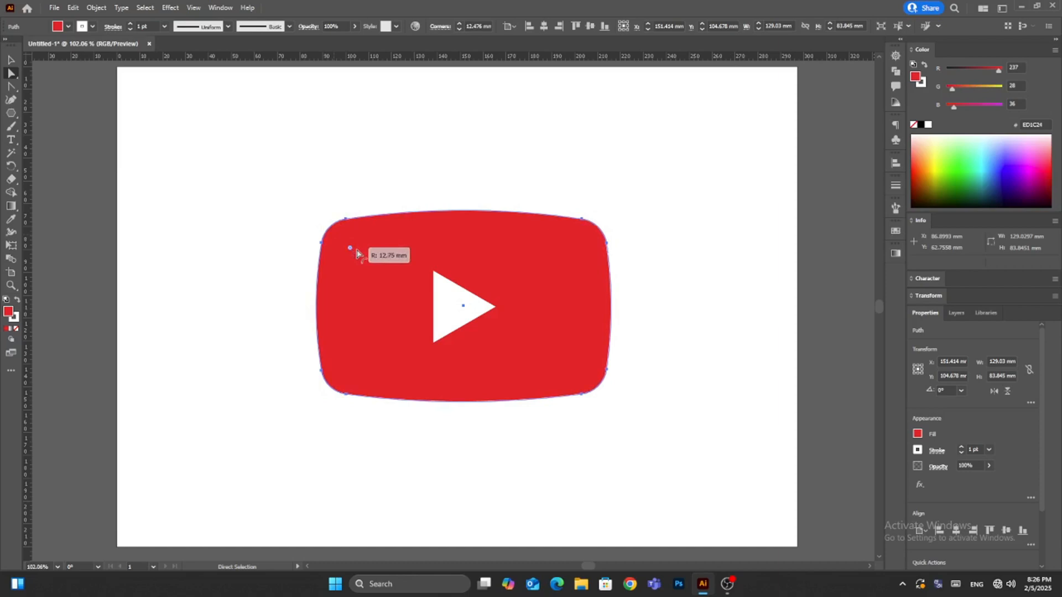
left_click_drag(350, 249, 364, 263)
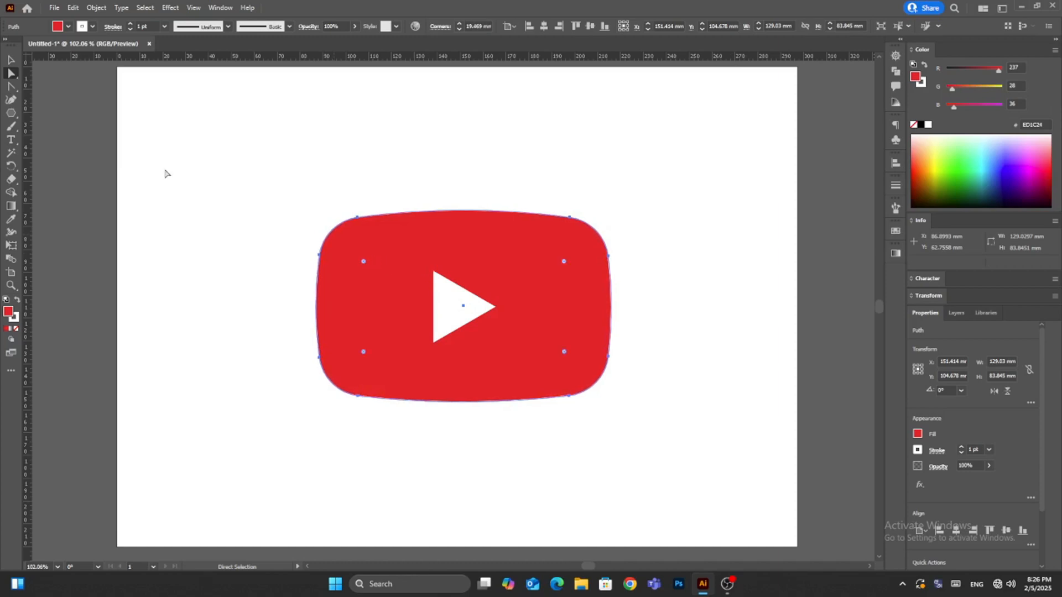
left_click(10, 59)
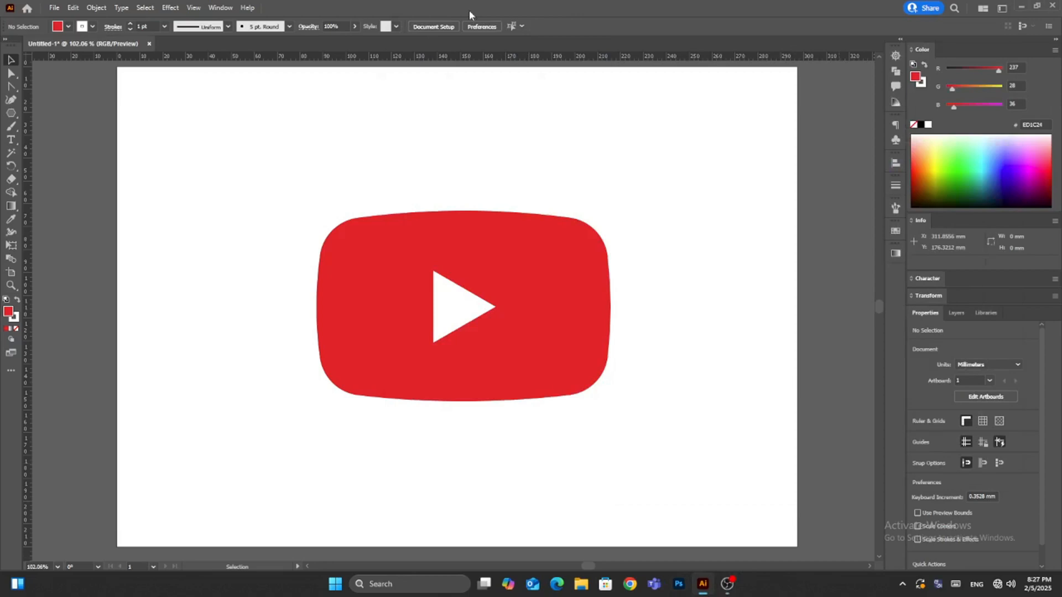
mouse_move(281, 200)
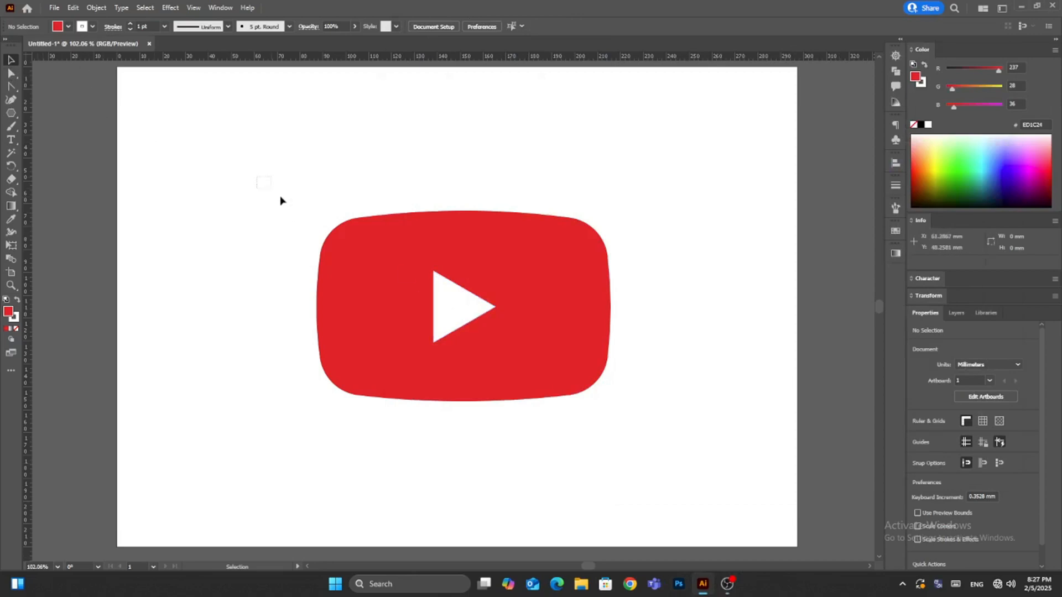
Select both shapes and apply Pathfinder Trim to merge the logo into one group
left_click(462, 306)
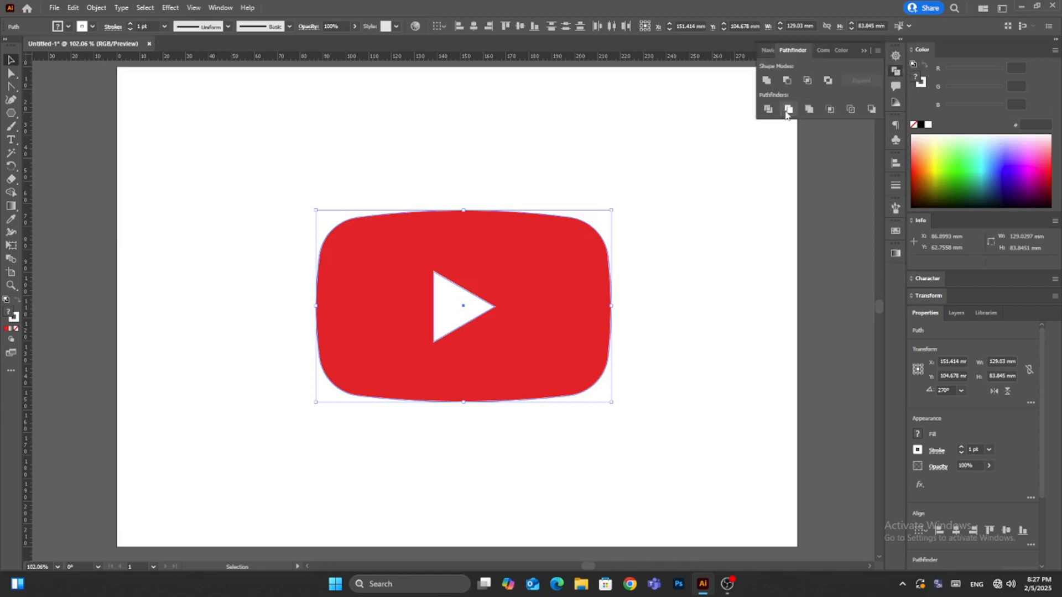
left_click(767, 108)
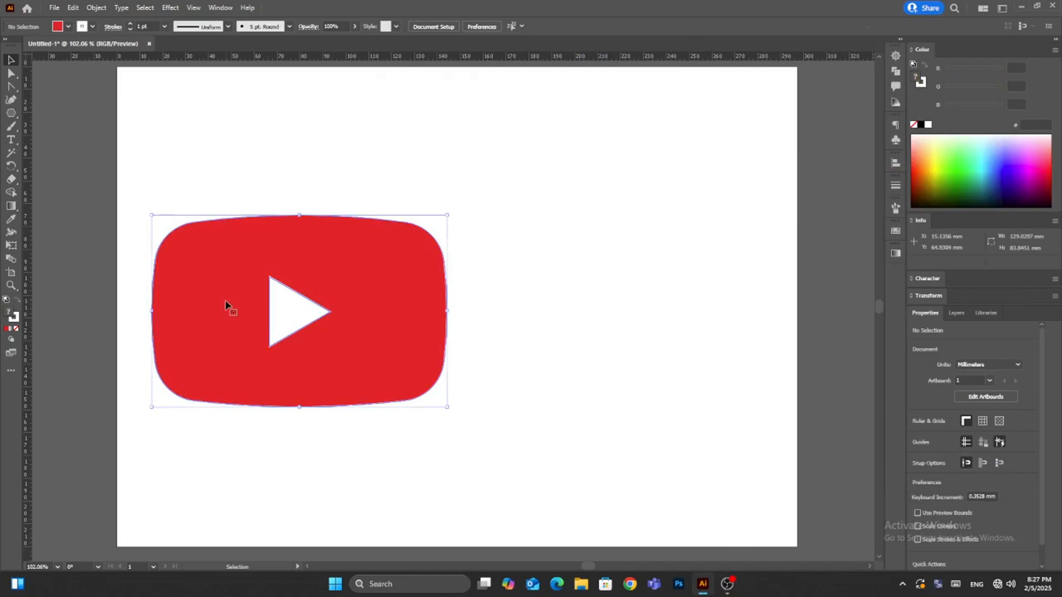
left_click(171, 7)
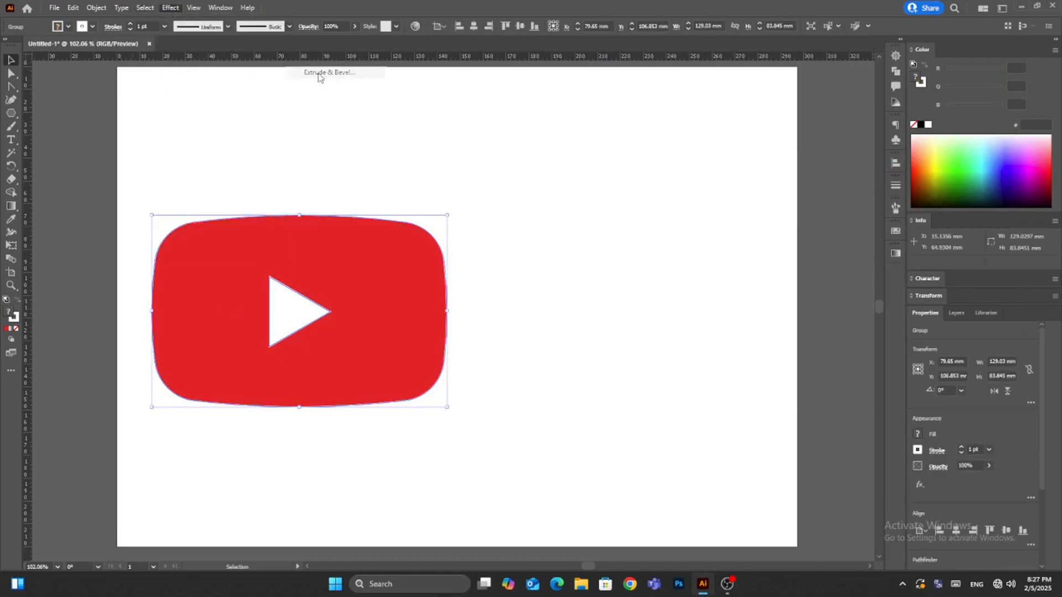
Apply 3D and Materials Inflate to the logo group, review rotation, and edit the Volume amount
left_click(329, 72)
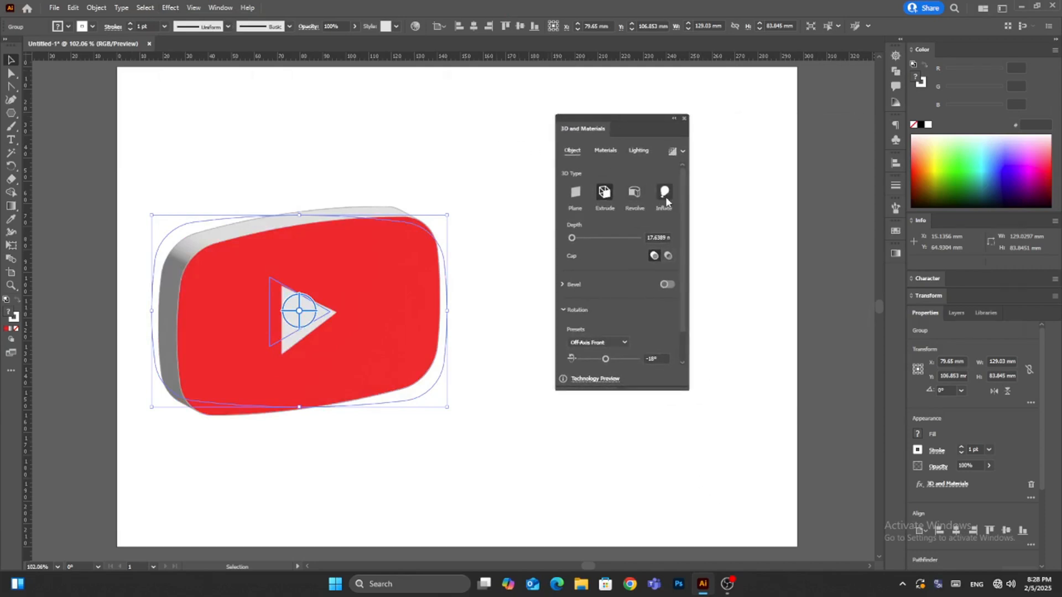
left_click(664, 192)
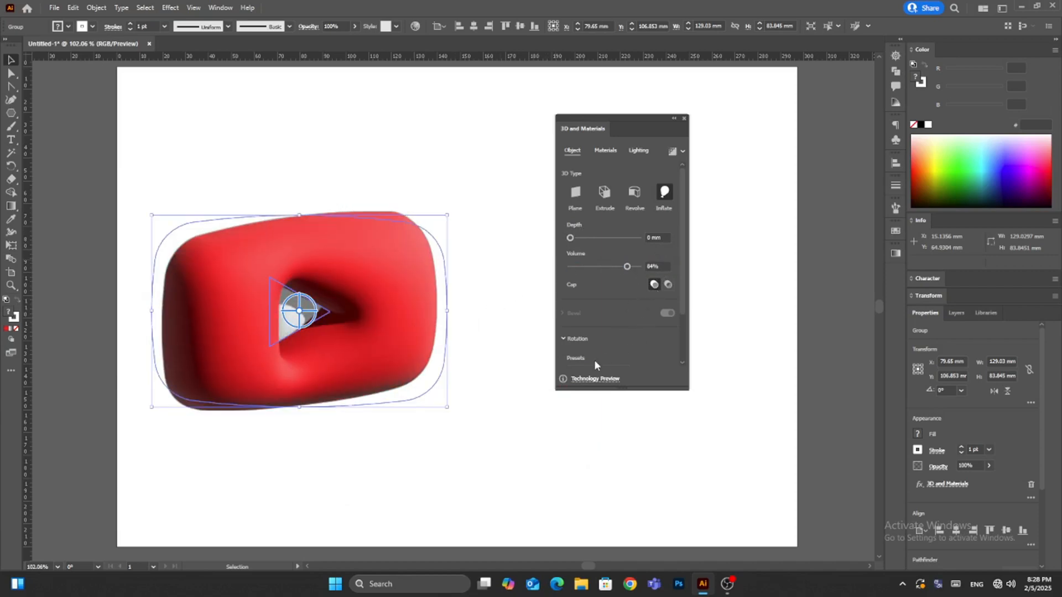
left_click(576, 338)
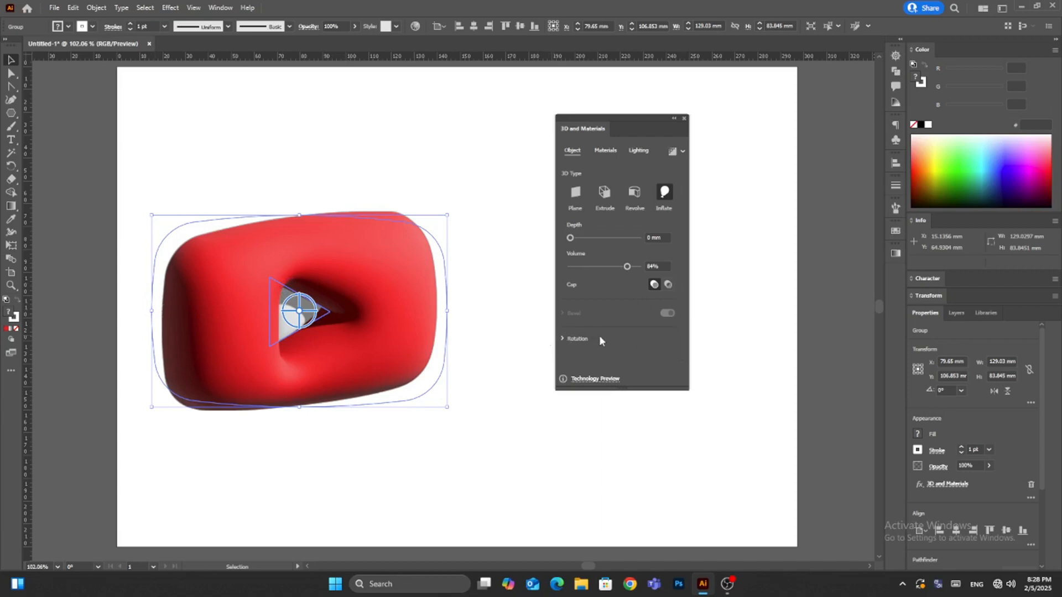
mouse_move(562, 342)
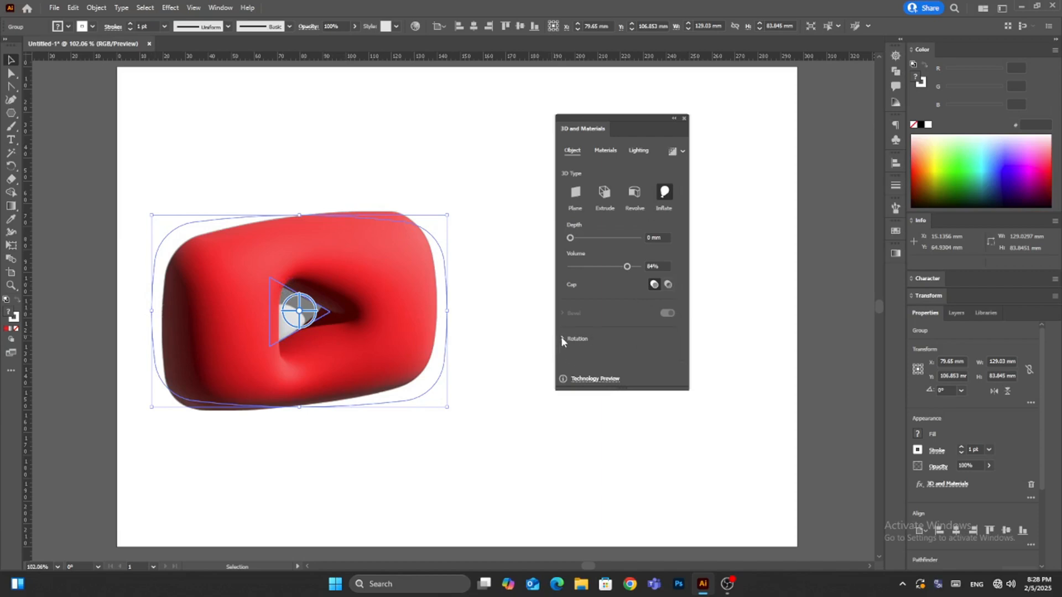
left_click(563, 338)
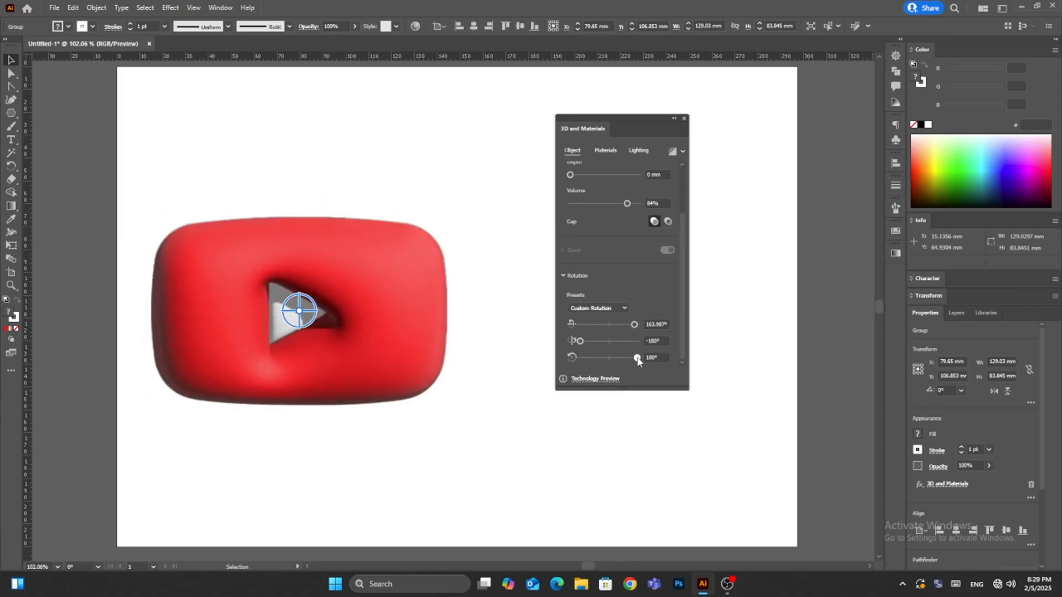
mouse_move(660, 363)
type("178")
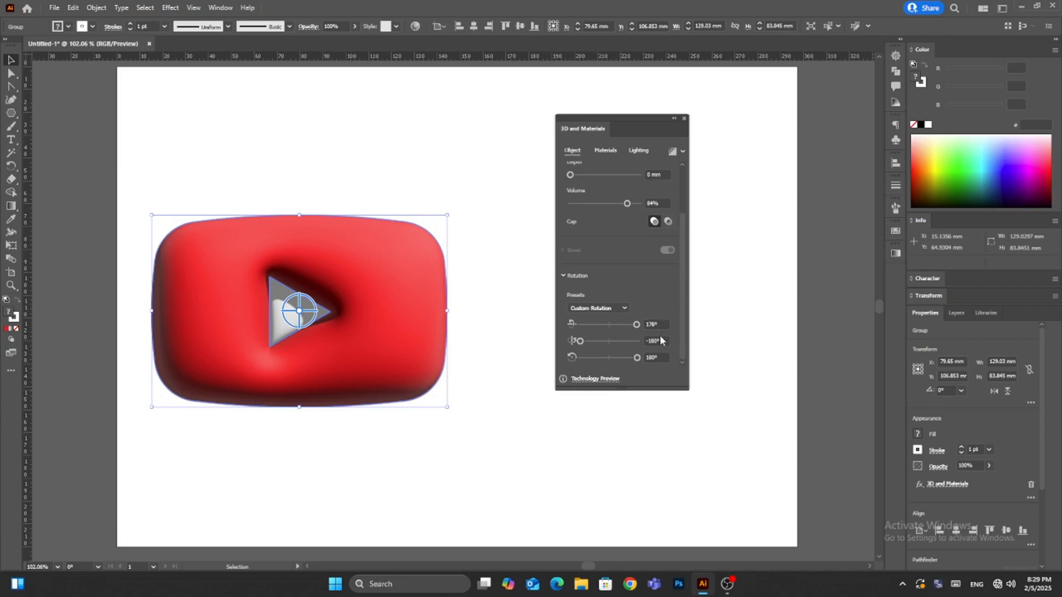
triple_click(653, 203)
type("64")
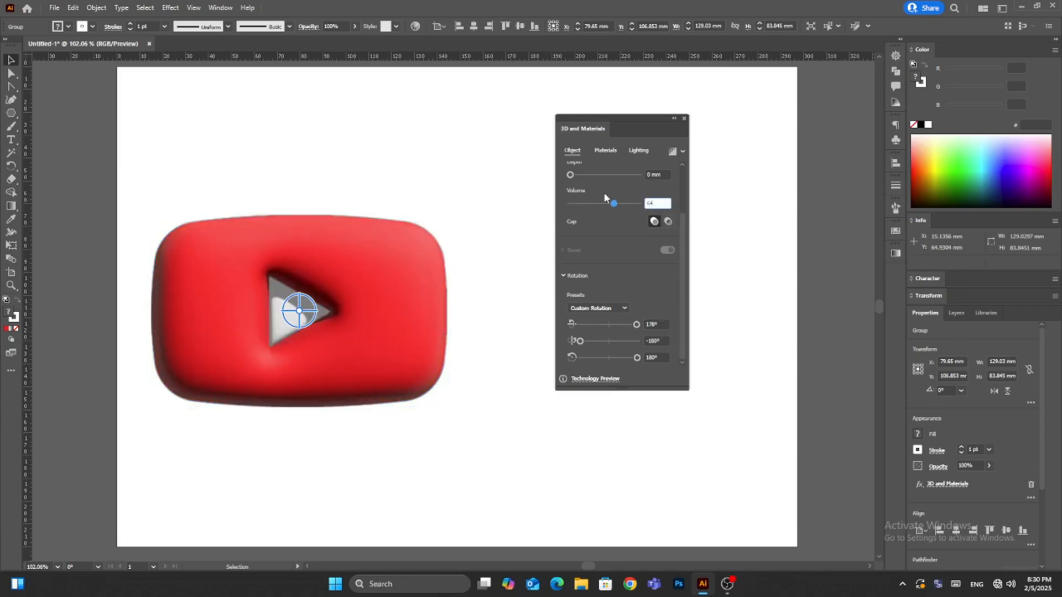
Try Diffuse and Top Left lighting presets, then return to Standard
left_click(637, 151)
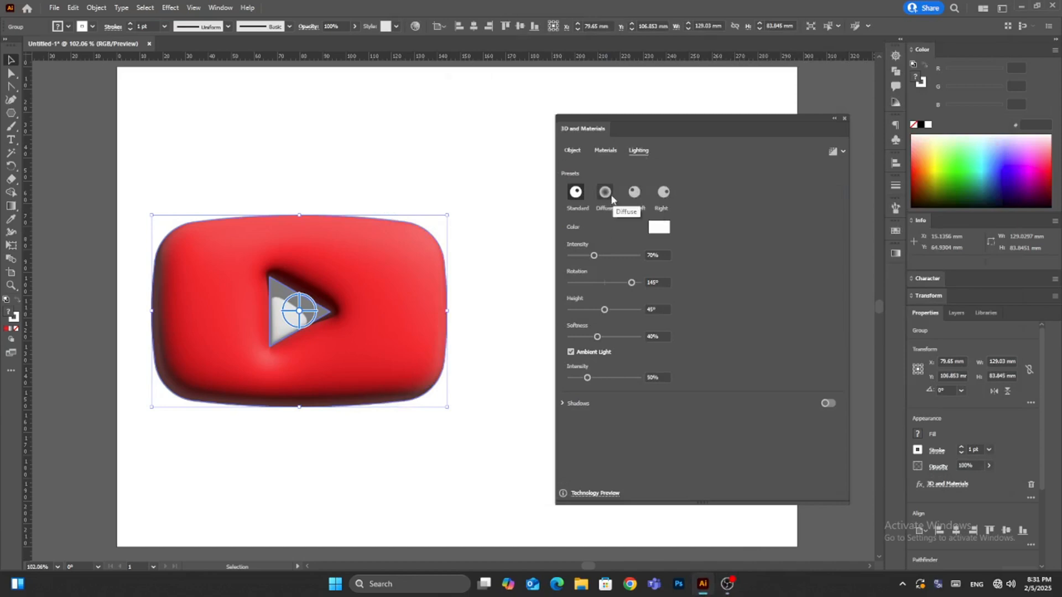
left_click(575, 192)
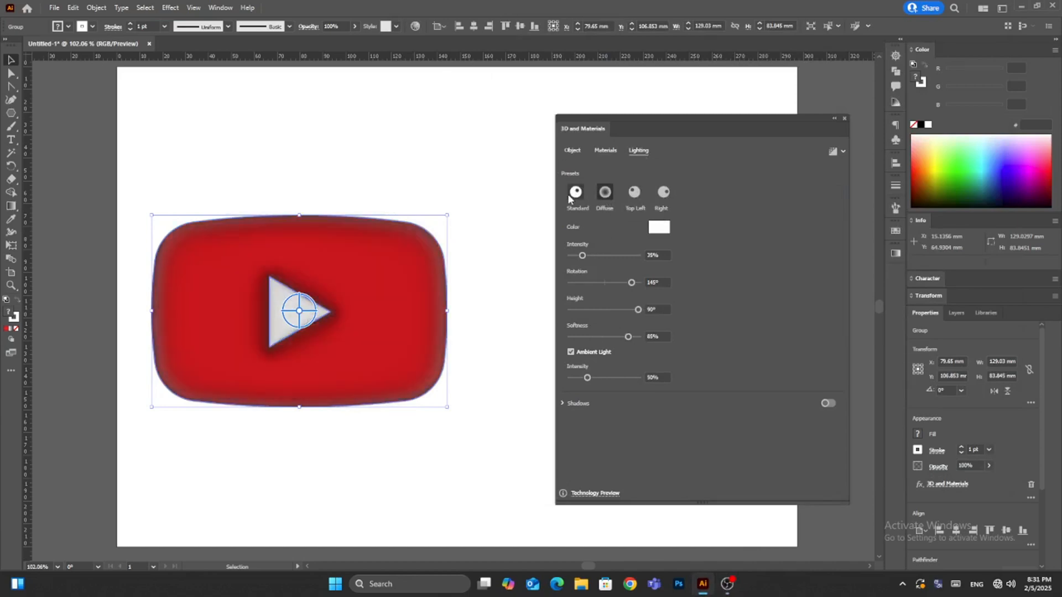
left_click(633, 193)
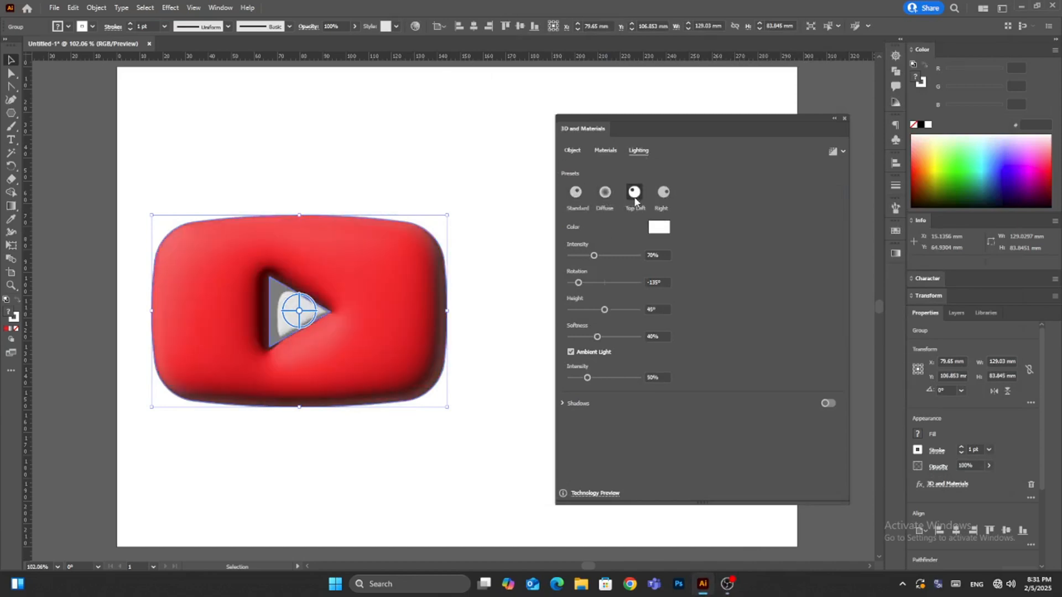
left_click(575, 193)
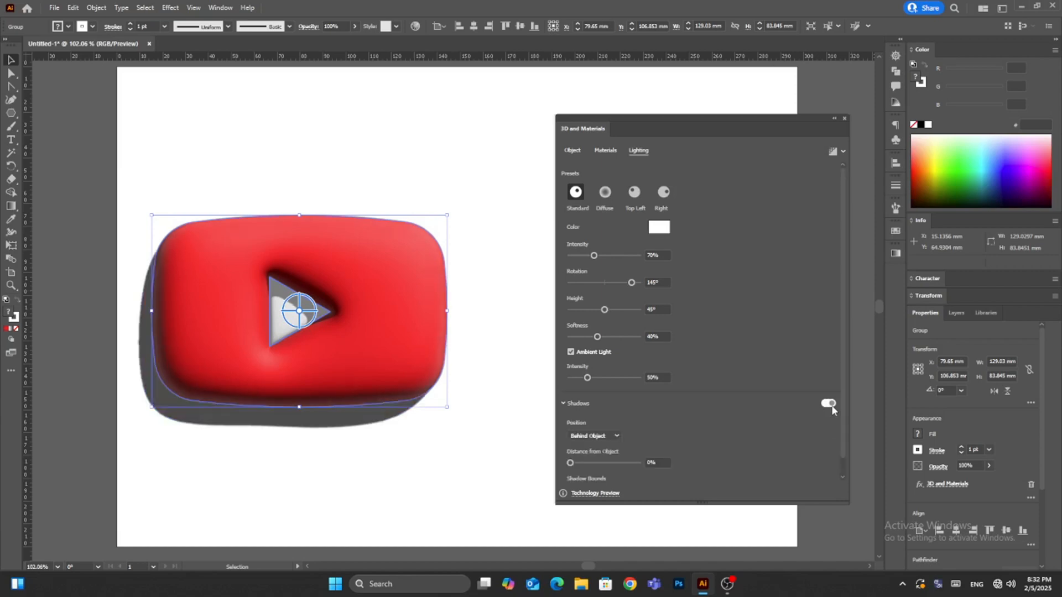
Turn on Shadows positioned behind the logo
left_click(827, 403)
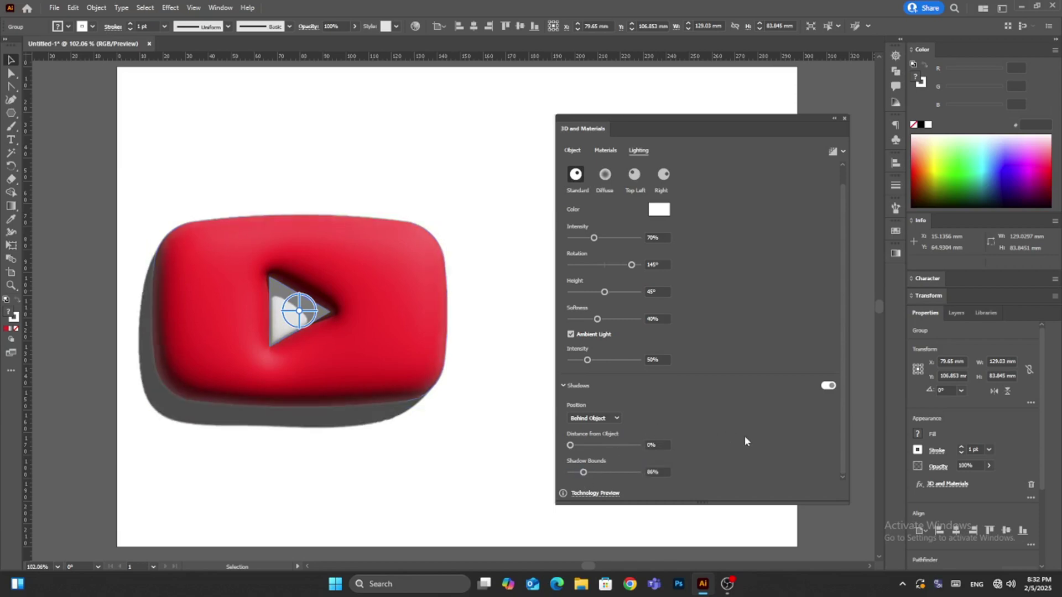
left_click(298, 312)
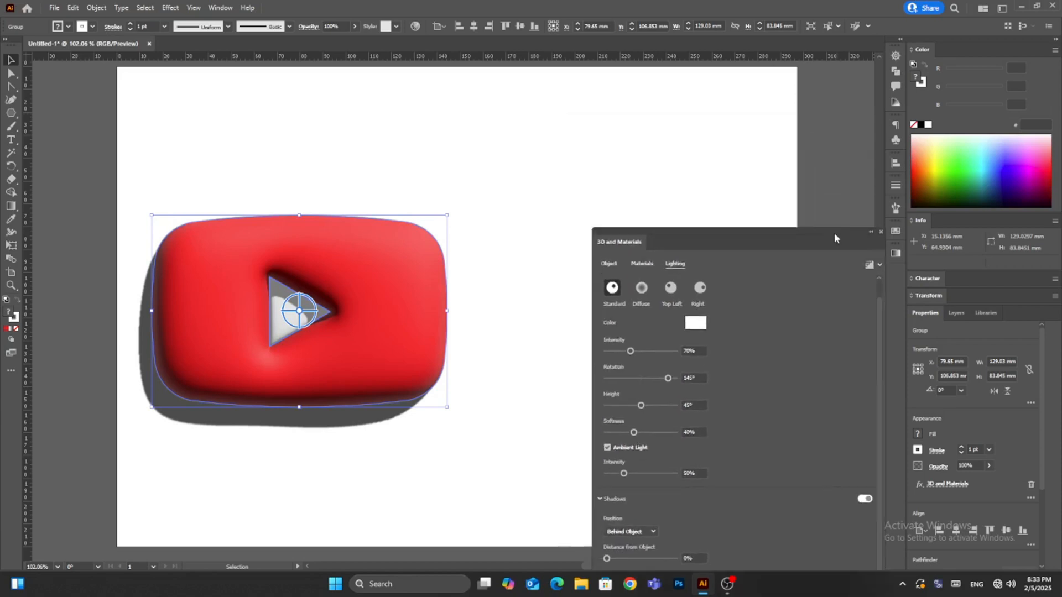
Close the 3D and Materials panel, deselect to preview, then reselect the logo
left_click(880, 231)
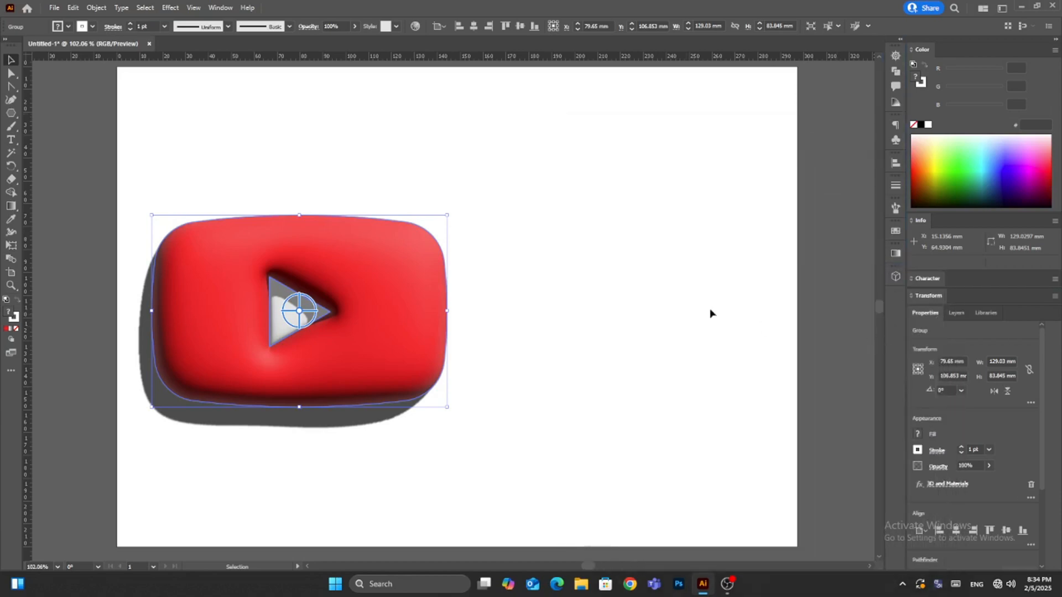
left_click(548, 193)
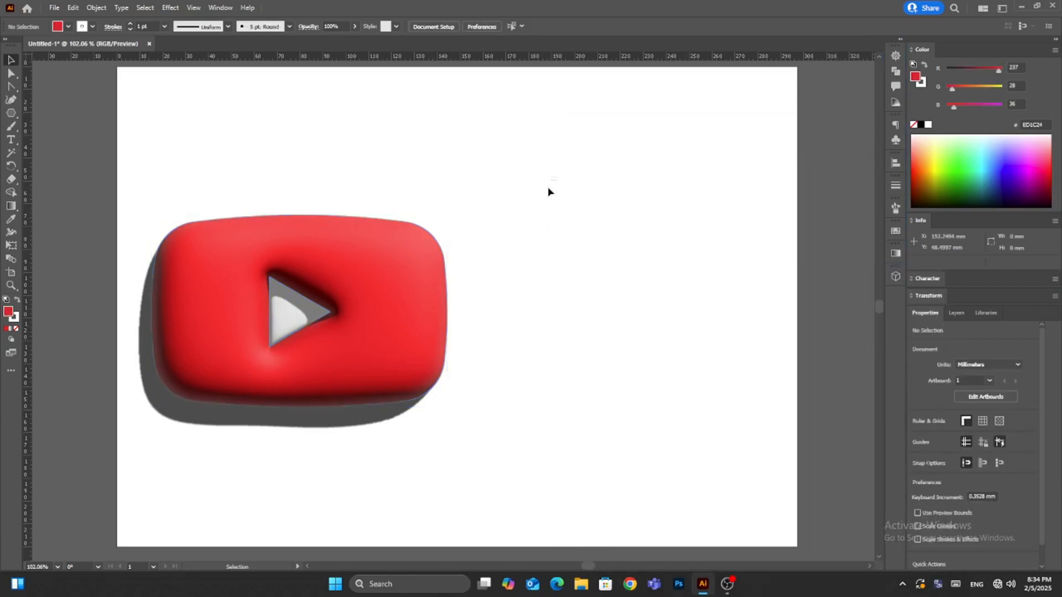
left_click(298, 311)
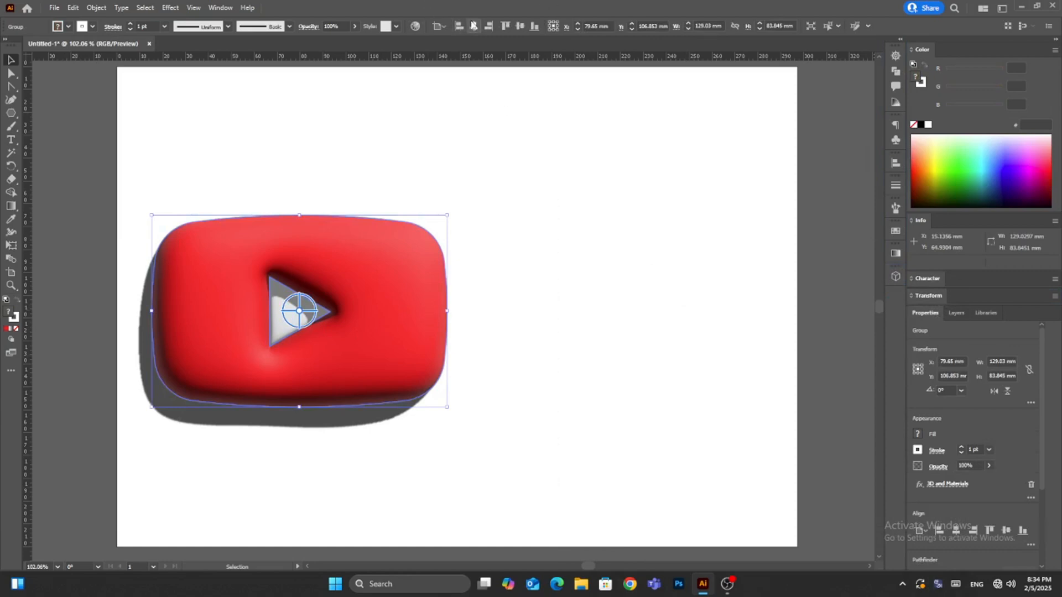